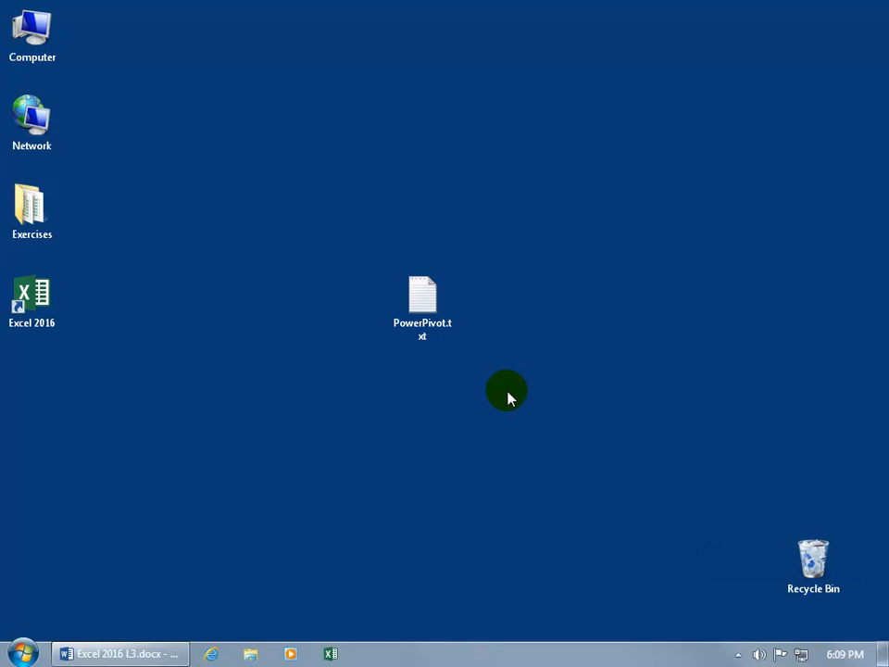
mouse_move(442, 356)
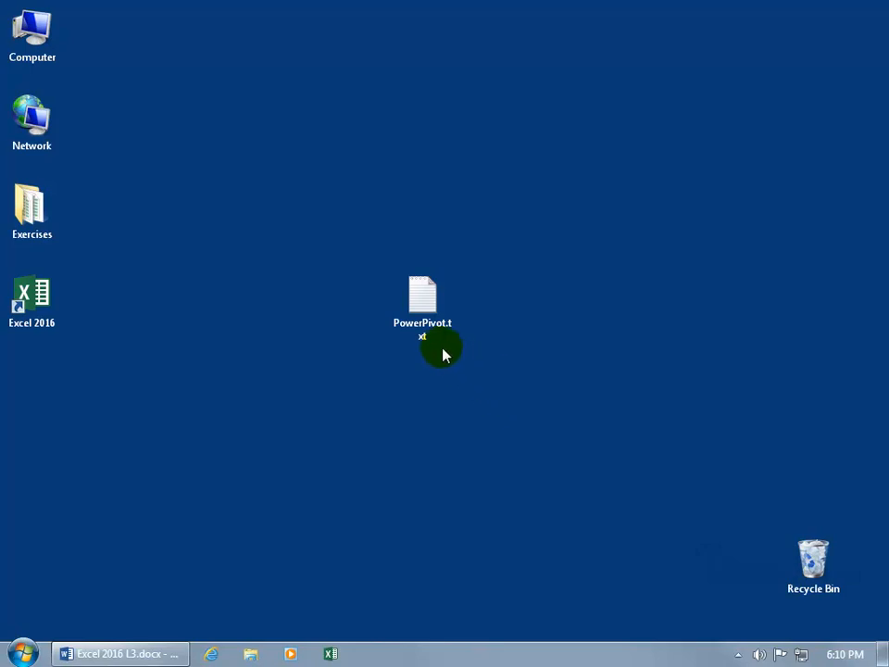
Step: Review the PowerPivot.txt payroll source file, close it and launch Excel 2016
double_click(422, 297)
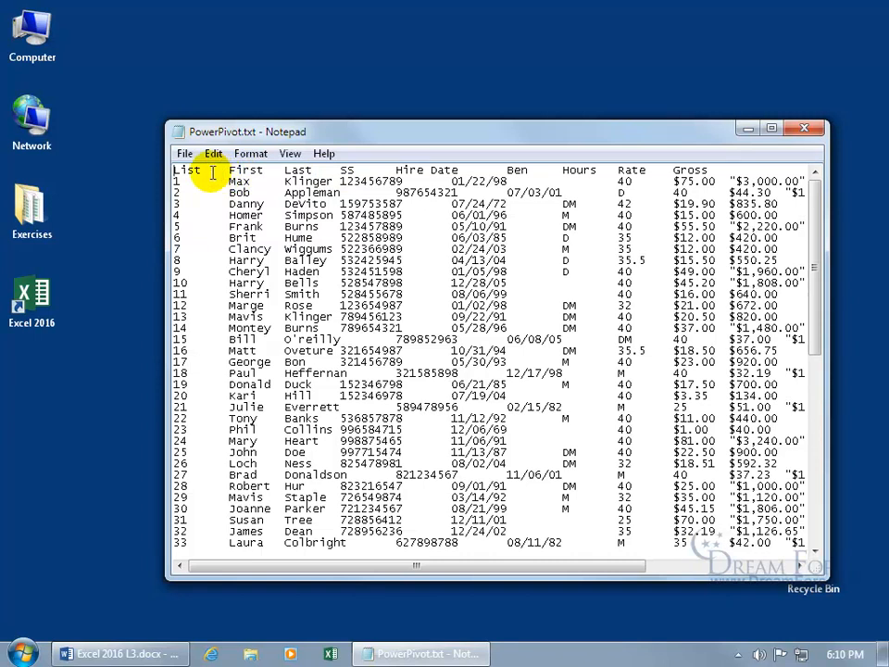
mouse_move(296, 175)
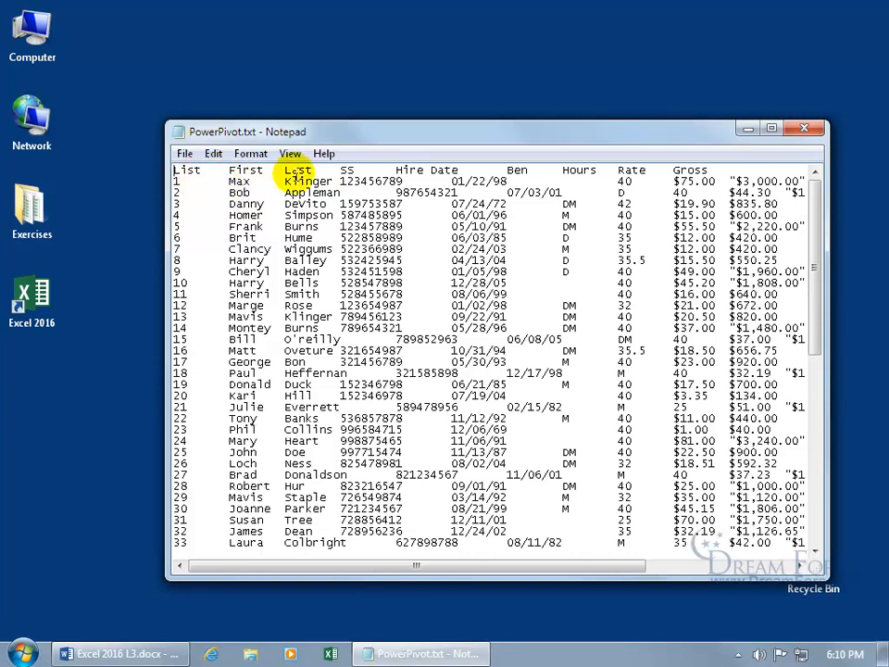
mouse_move(804, 127)
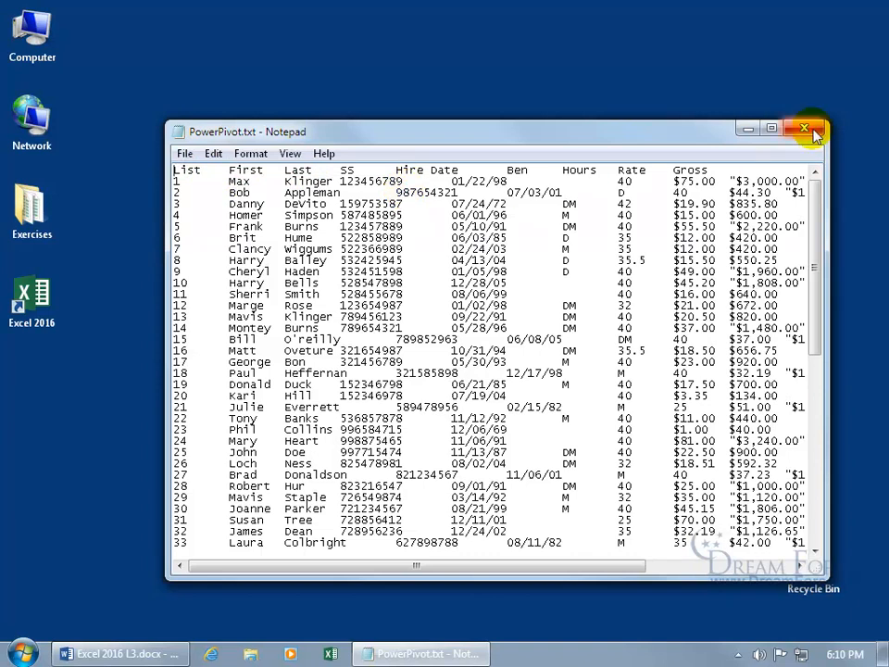
left_click(804, 127)
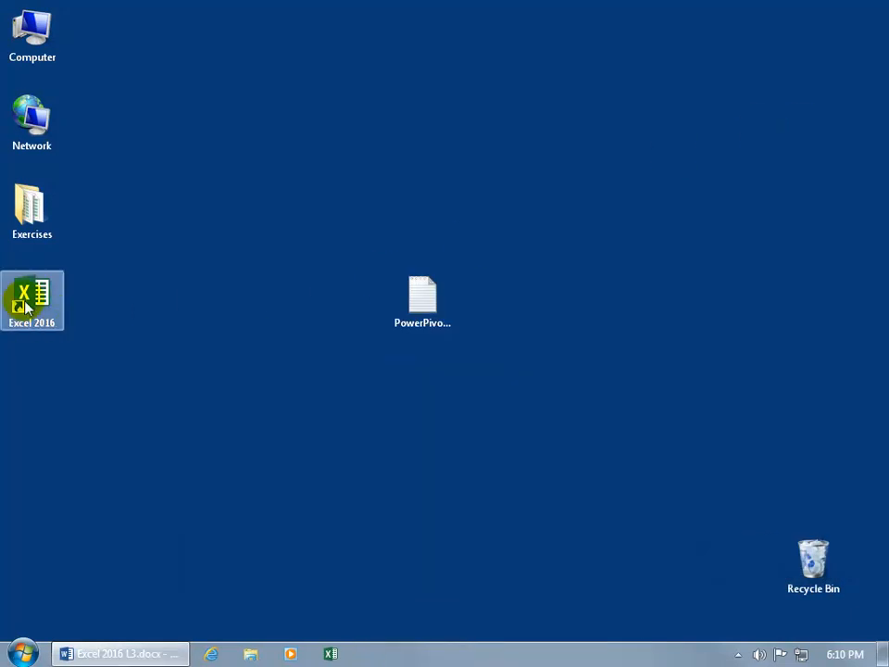
double_click(32, 300)
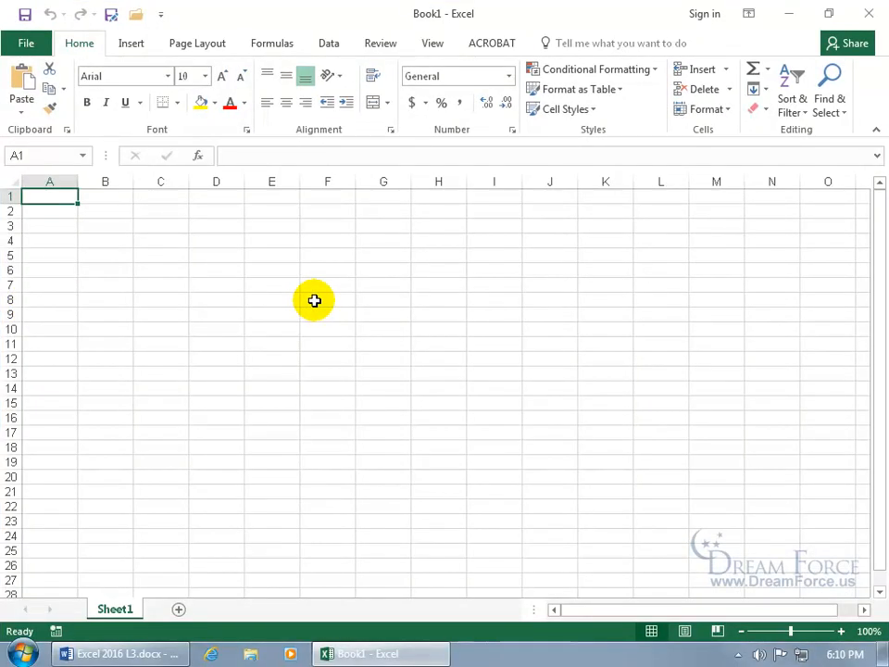
mouse_move(368, 64)
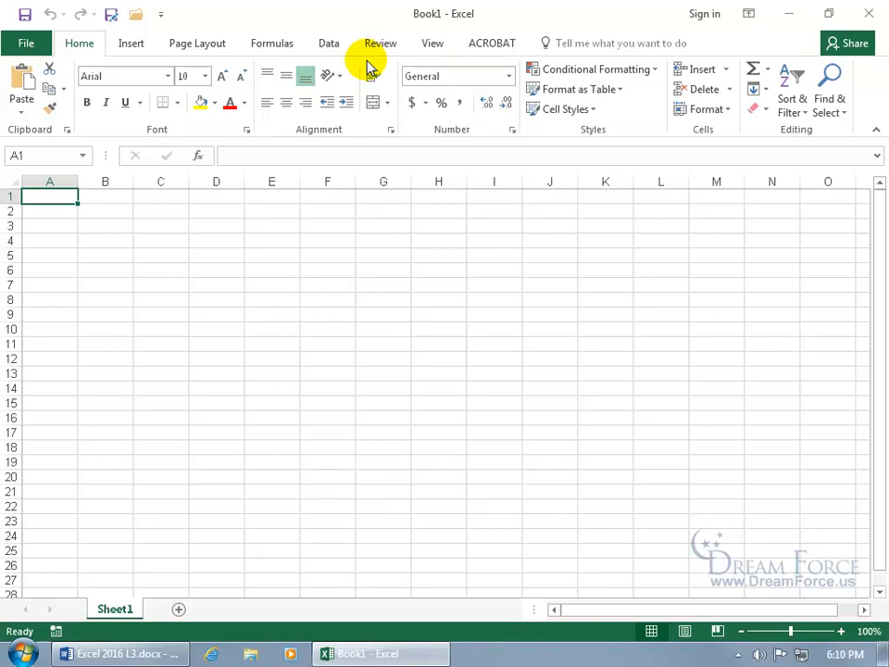
Step: Enable the Power Pivot tab through Customize the Ribbon and display its commands
right_click(371, 71)
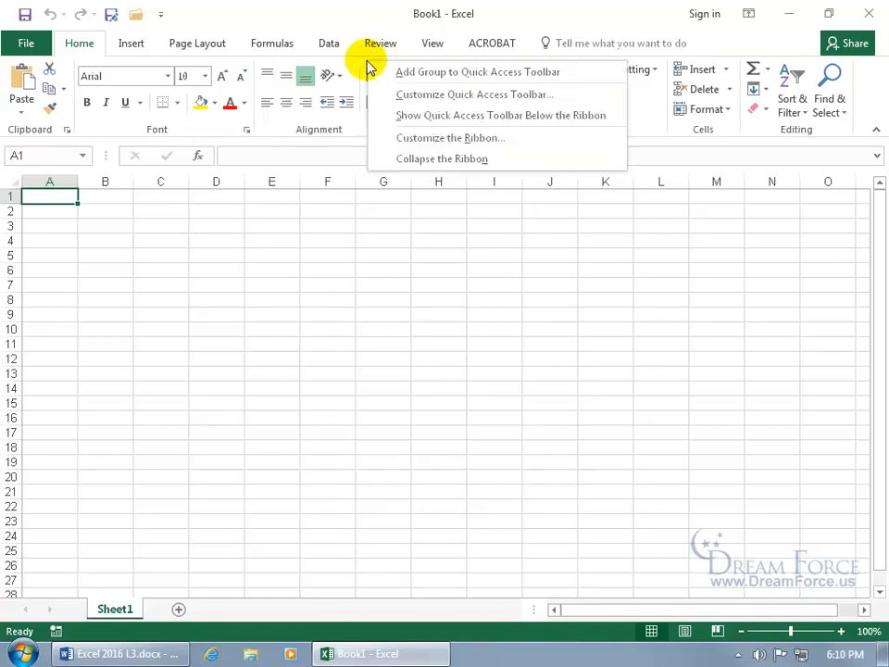
mouse_move(417, 137)
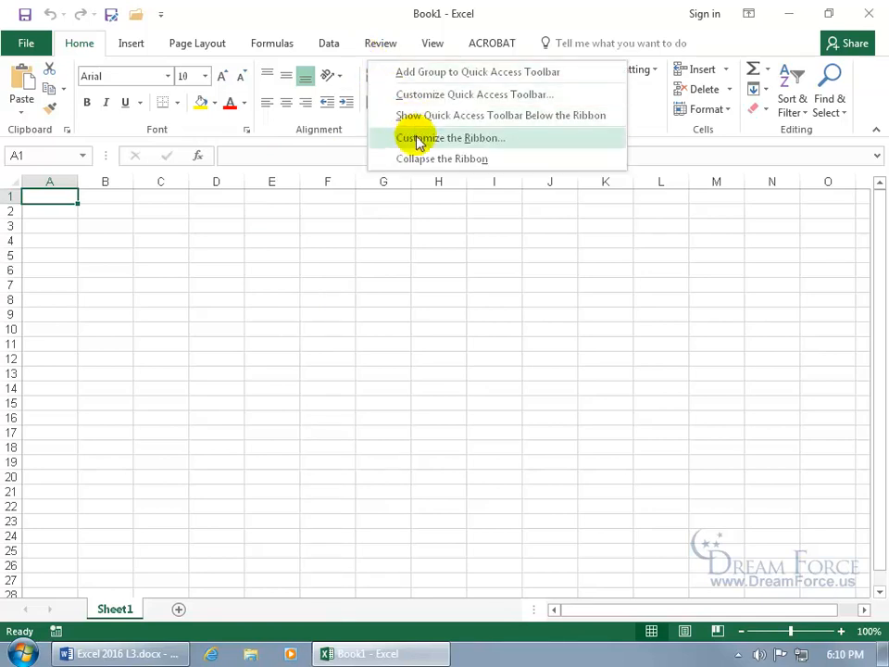
left_click(450, 137)
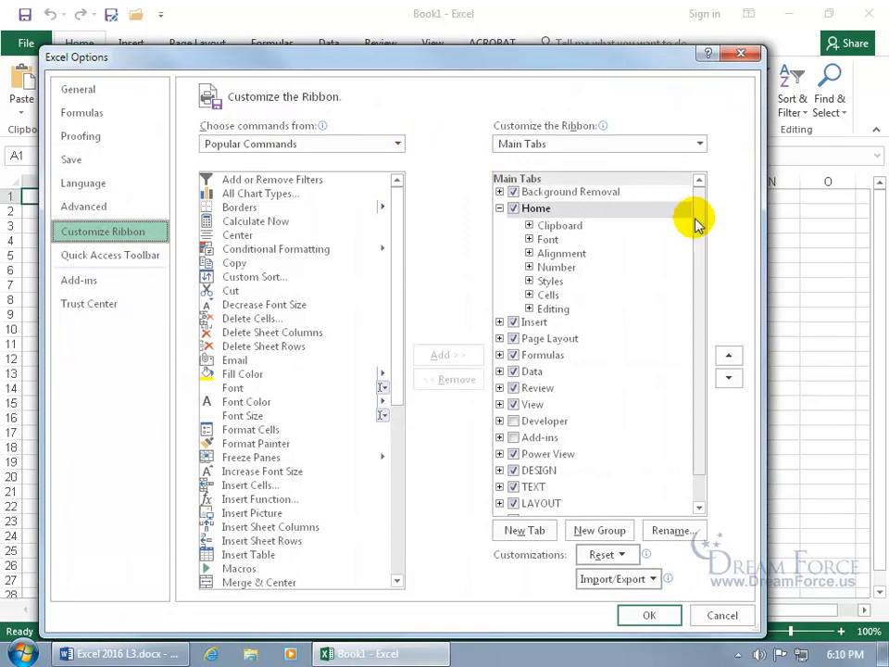
scroll("down", 3)
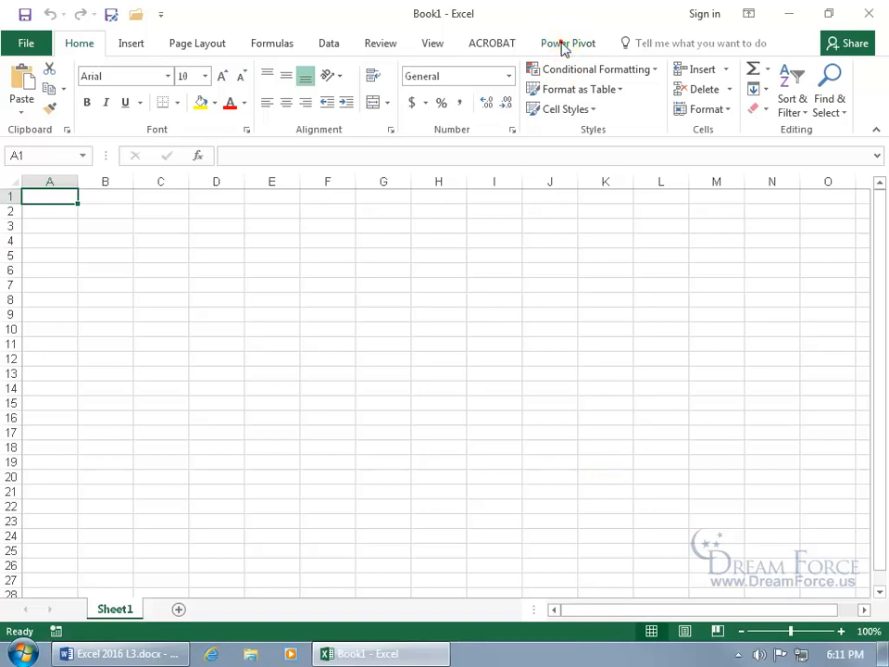
left_click(567, 43)
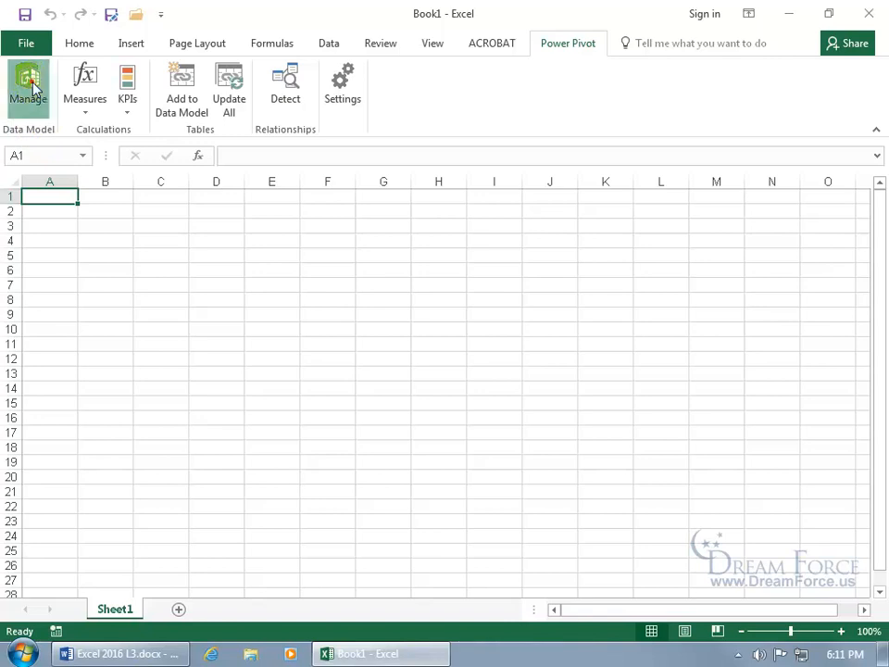
Step: Launch the Power Pivot data model window via Manage and list the Get External Data sources
left_click(27, 89)
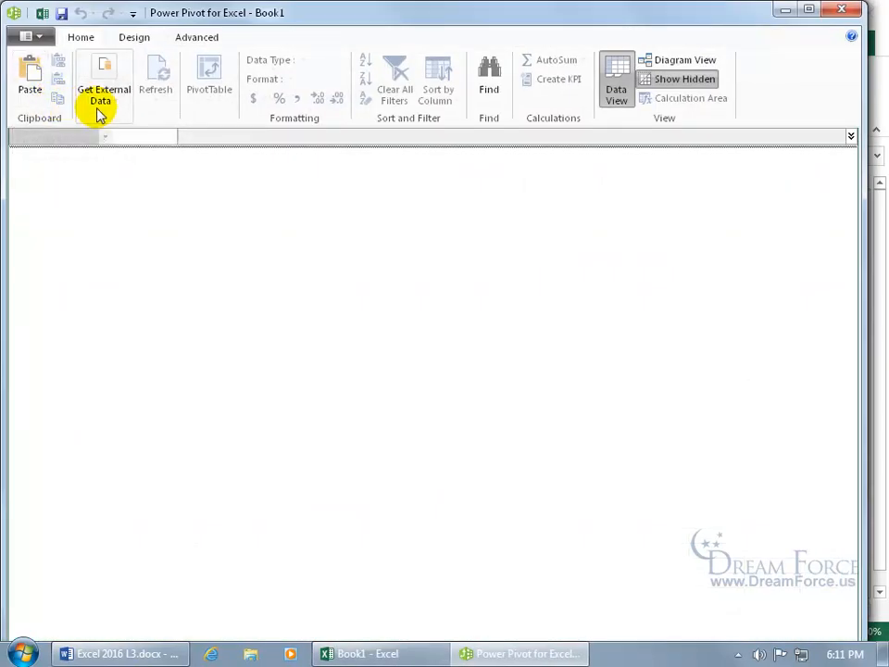
left_click(104, 89)
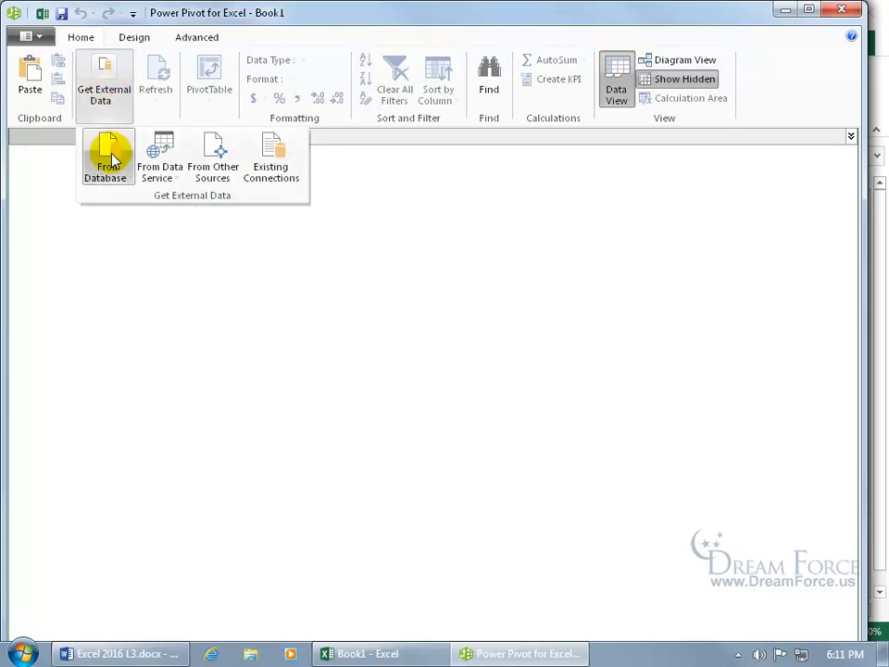
mouse_move(159, 158)
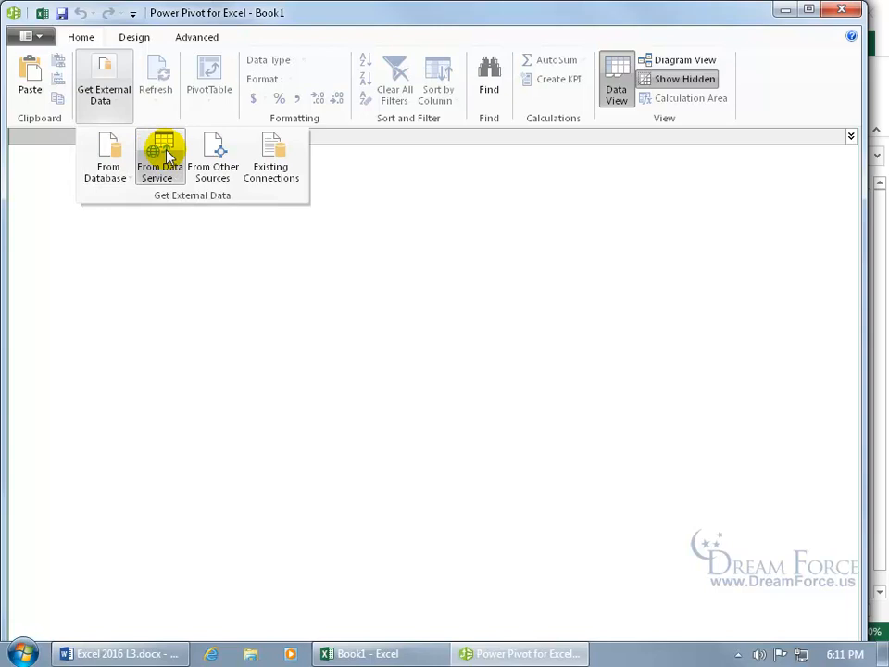
mouse_move(248, 155)
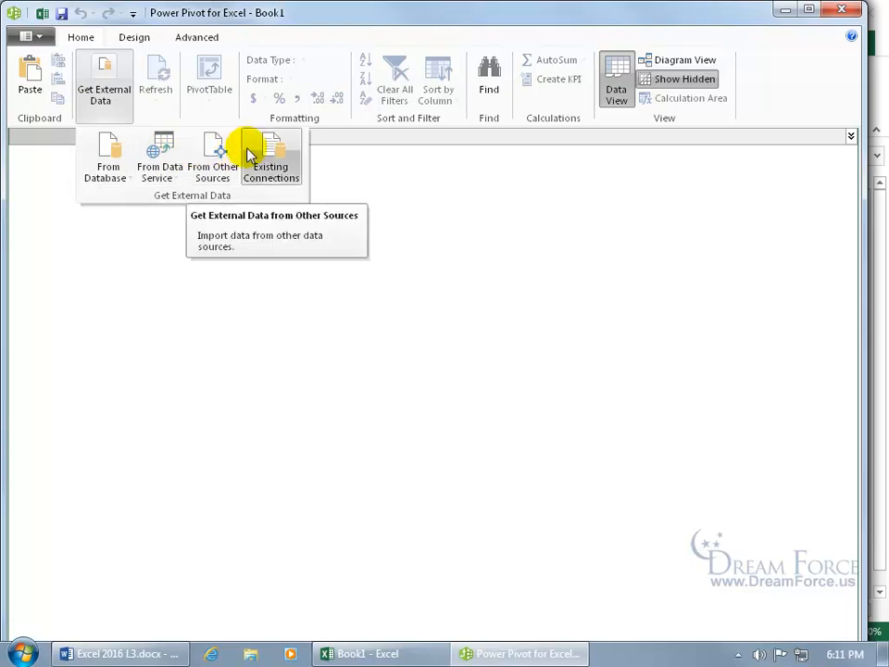
mouse_move(271, 157)
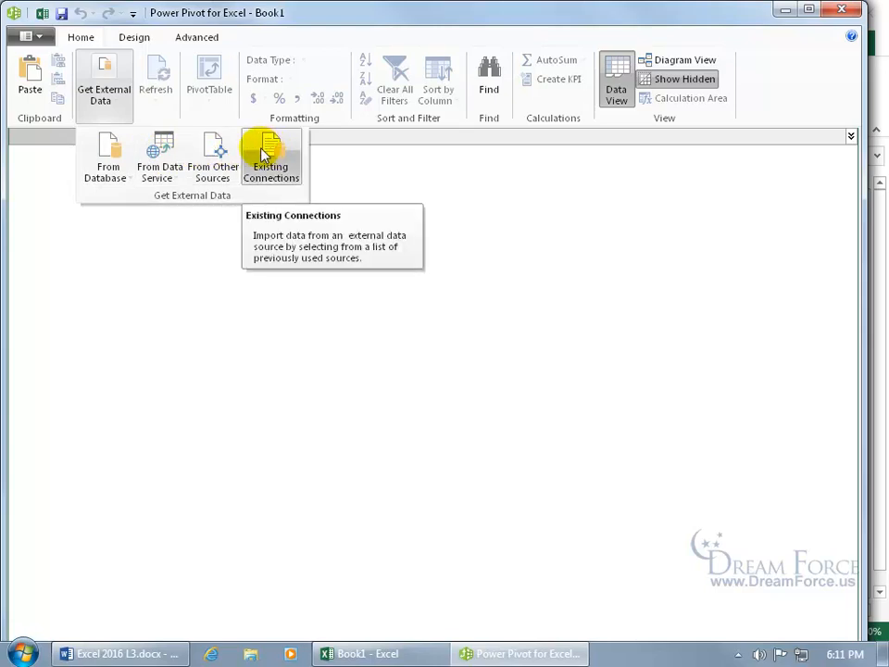
Step: Choose Text File under From Other Sources to reach the Connect to Flat File page
left_click(212, 157)
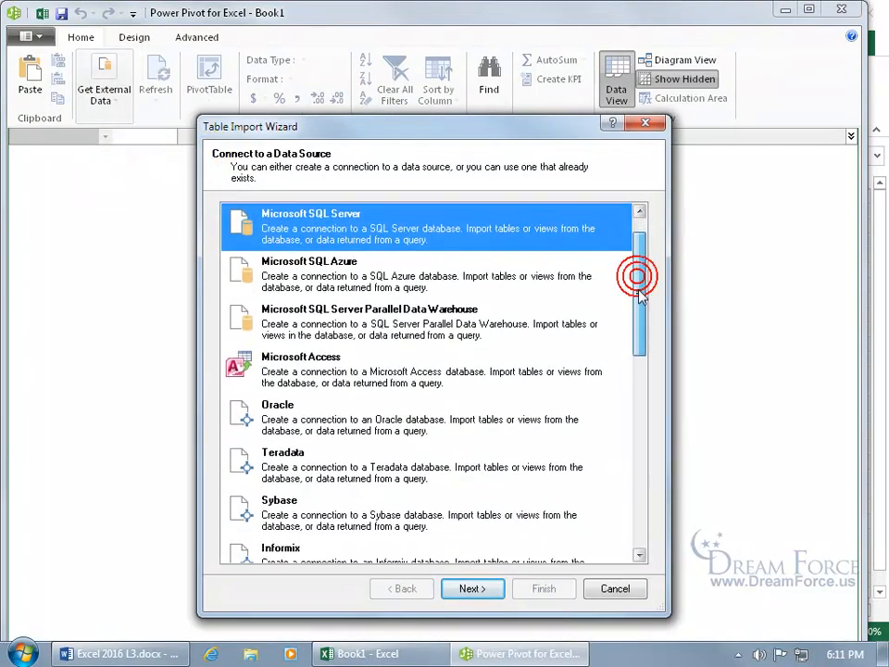
scroll("down", 3)
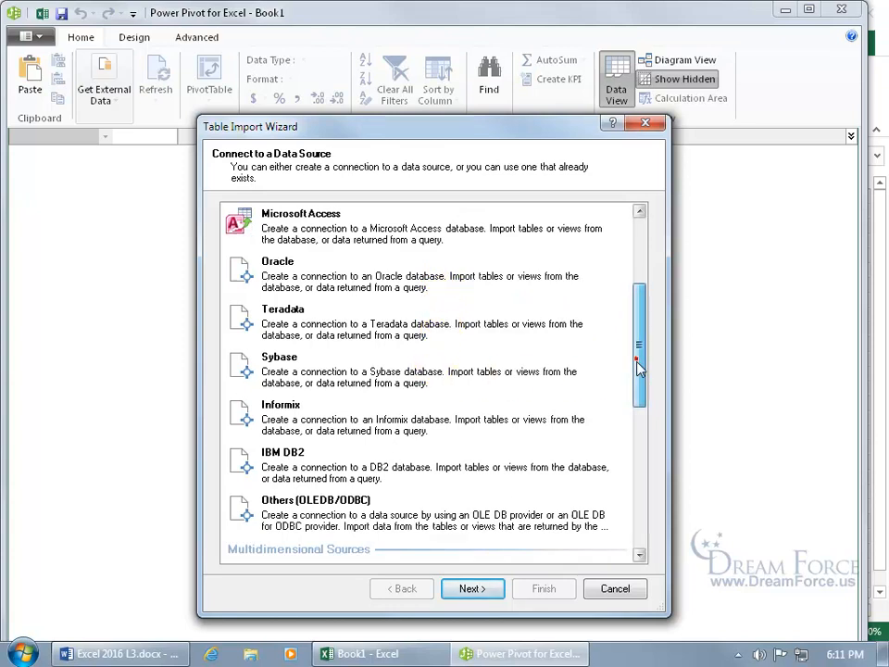
scroll("down", 3)
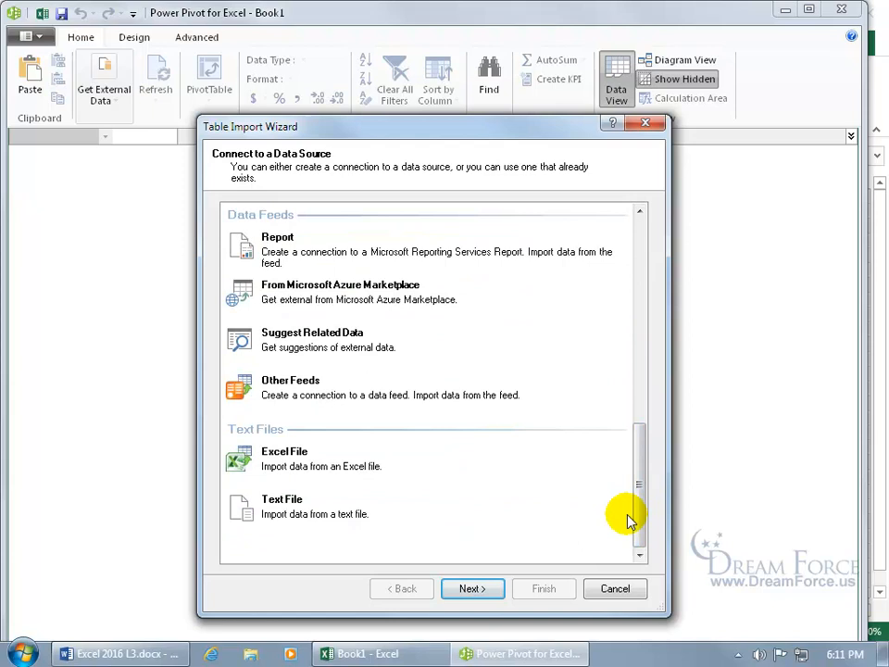
mouse_move(285, 507)
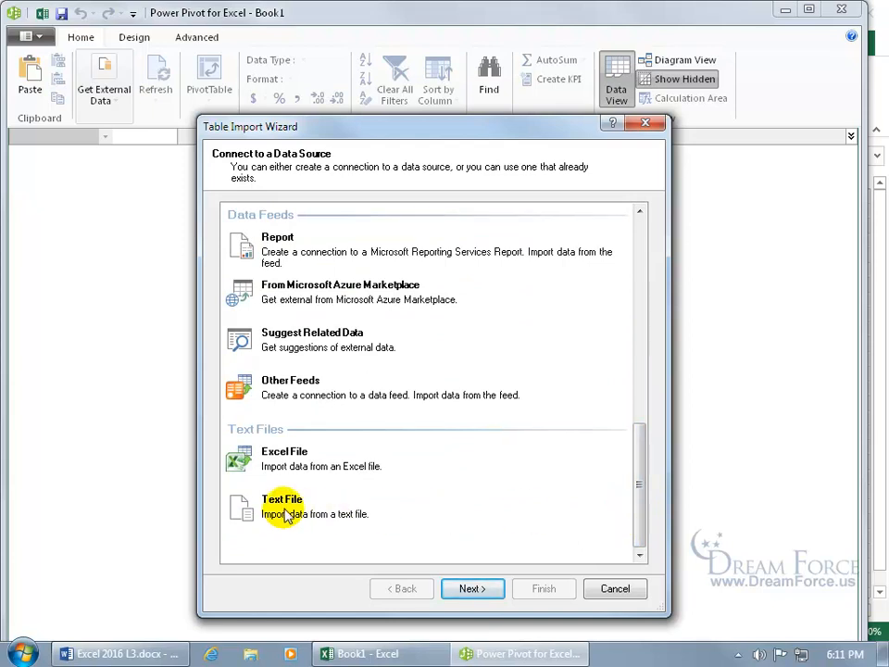
left_click(471, 589)
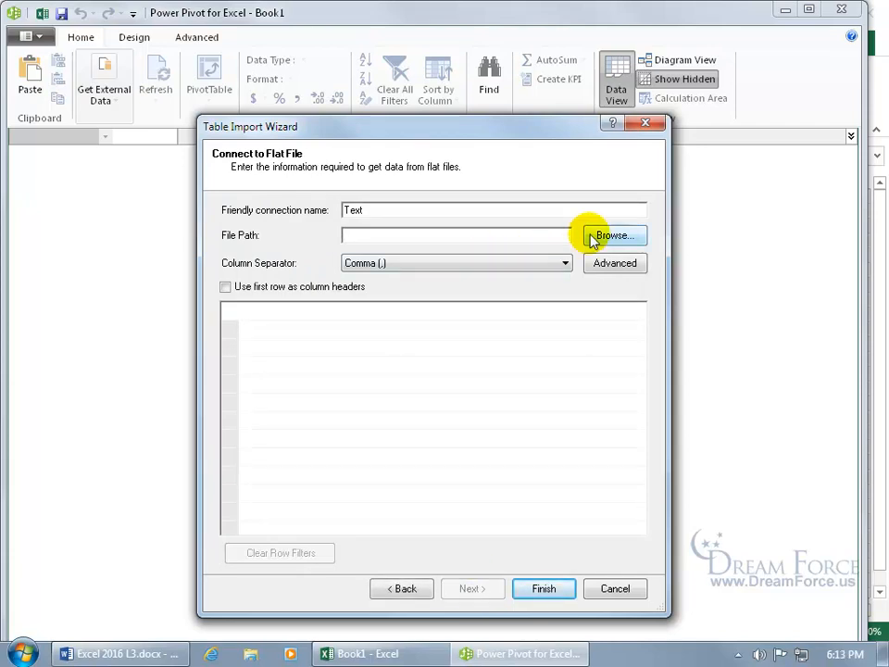
Step: Point the wizard to PowerPivot.txt with a Tab separator and bring up the F2 first-name filter
left_click(613, 233)
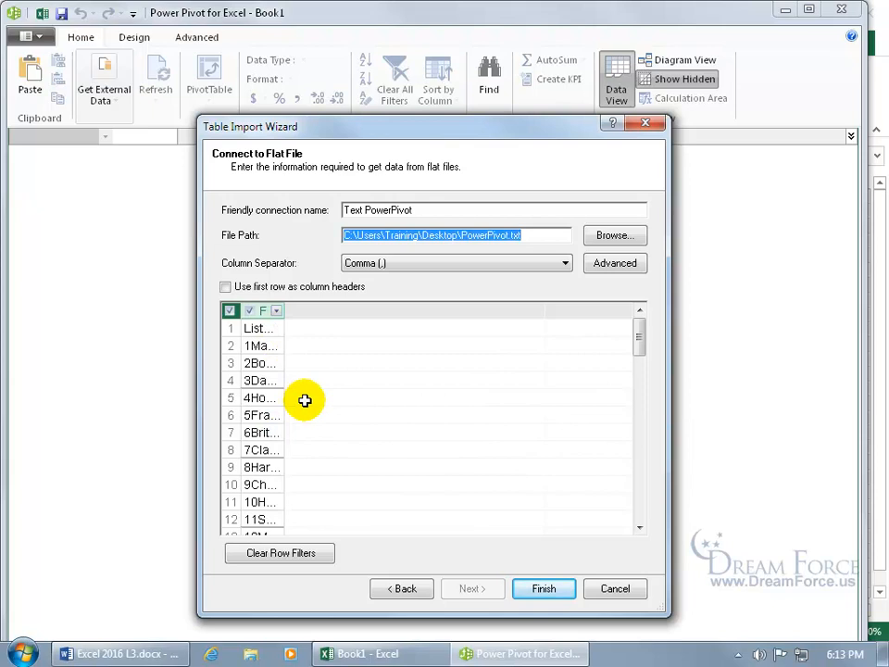
mouse_move(371, 285)
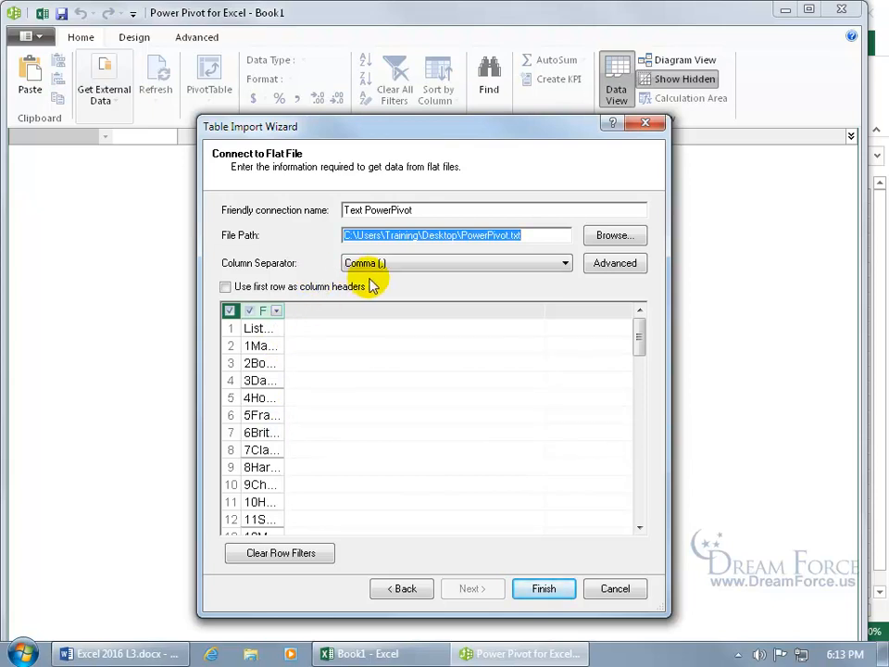
left_click(562, 263)
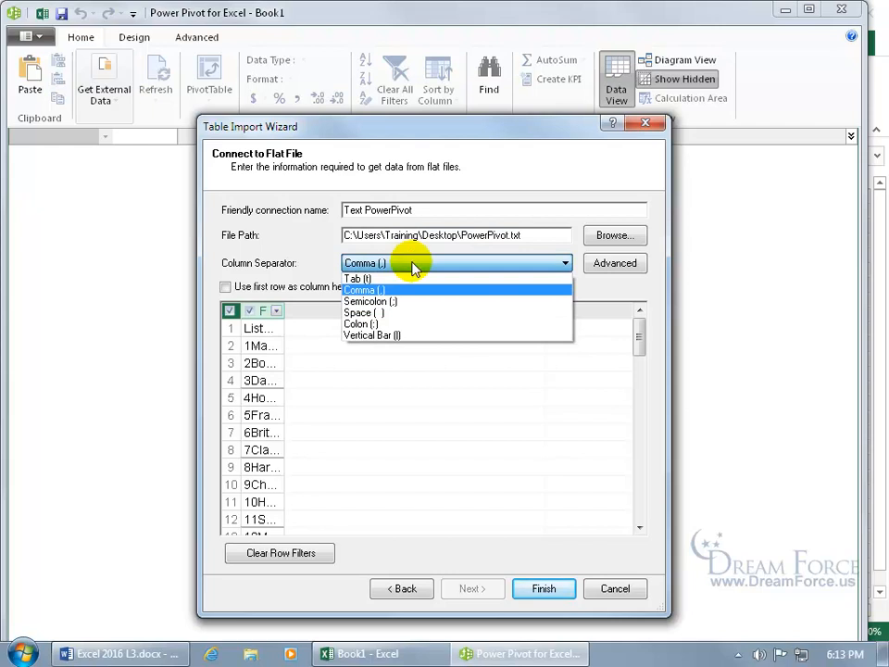
left_click(355, 277)
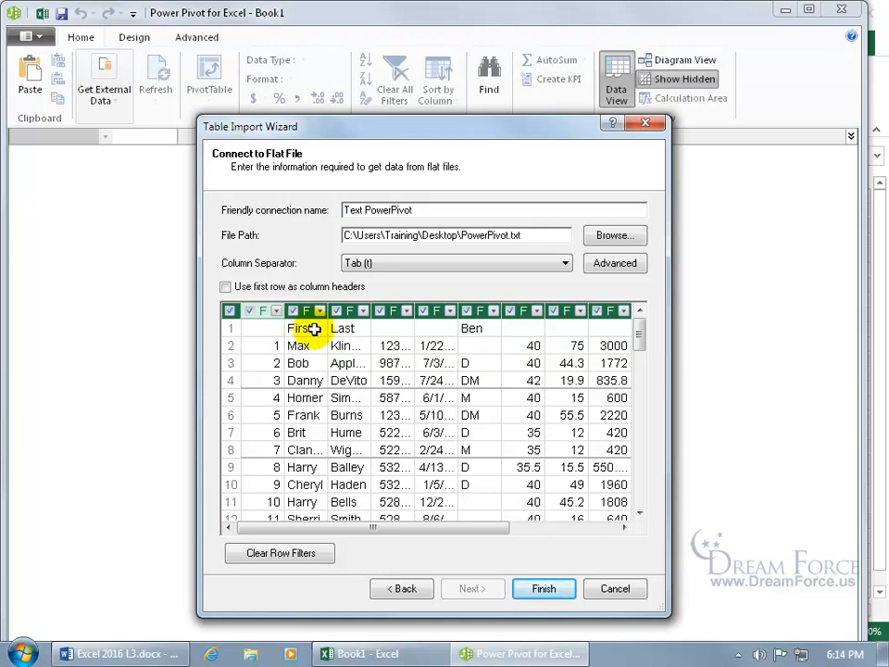
mouse_move(319, 344)
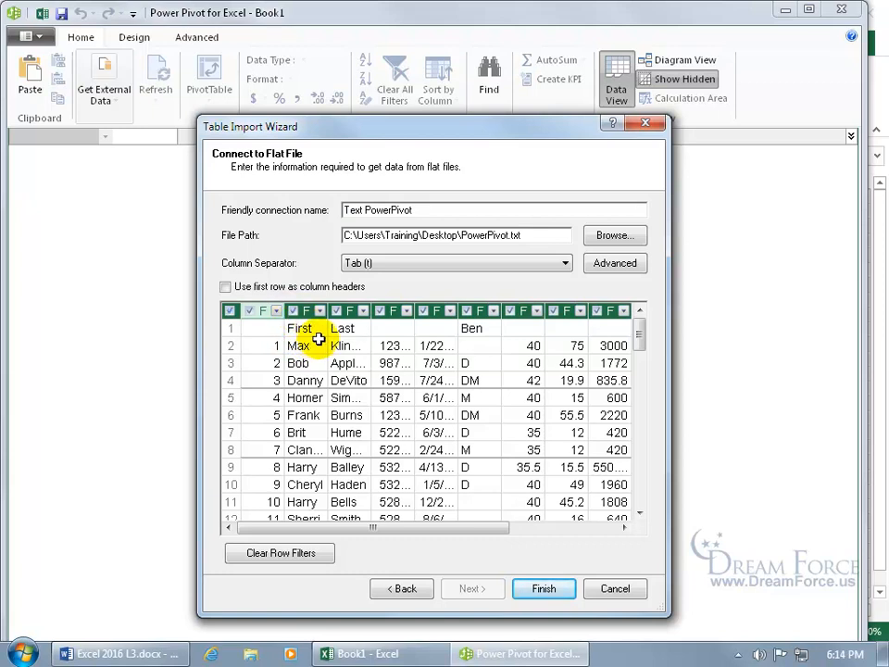
left_click(333, 311)
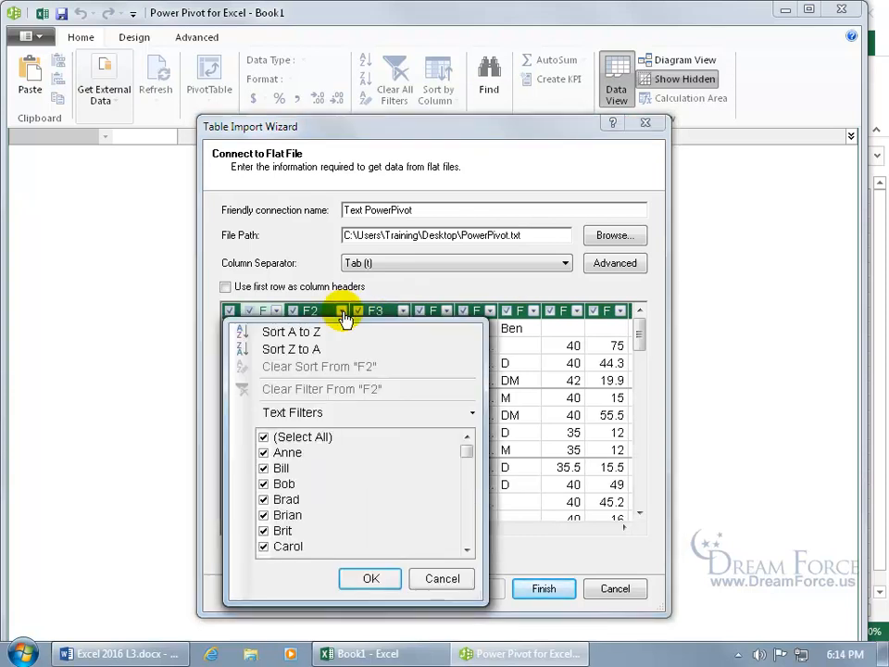
mouse_move(318, 348)
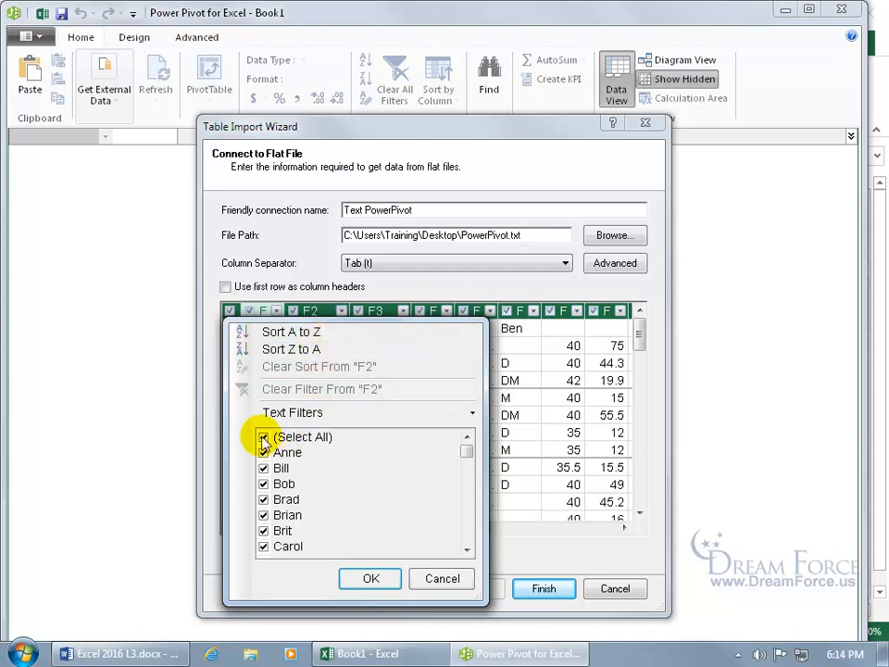
Step: Keep only Anne, Bill, Bob and Brad, finish the import and dismiss the success report
left_click(263, 437)
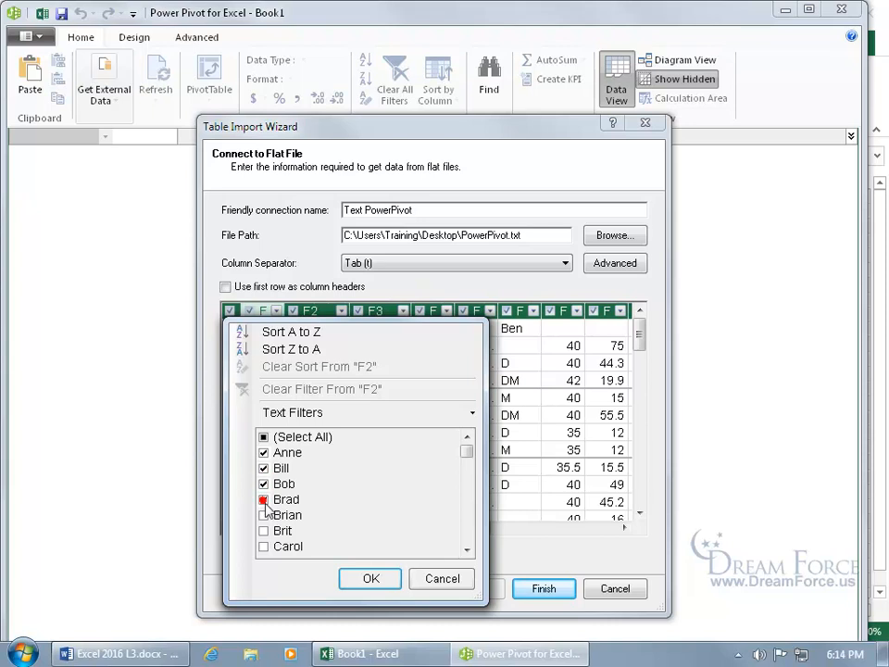
left_click(370, 578)
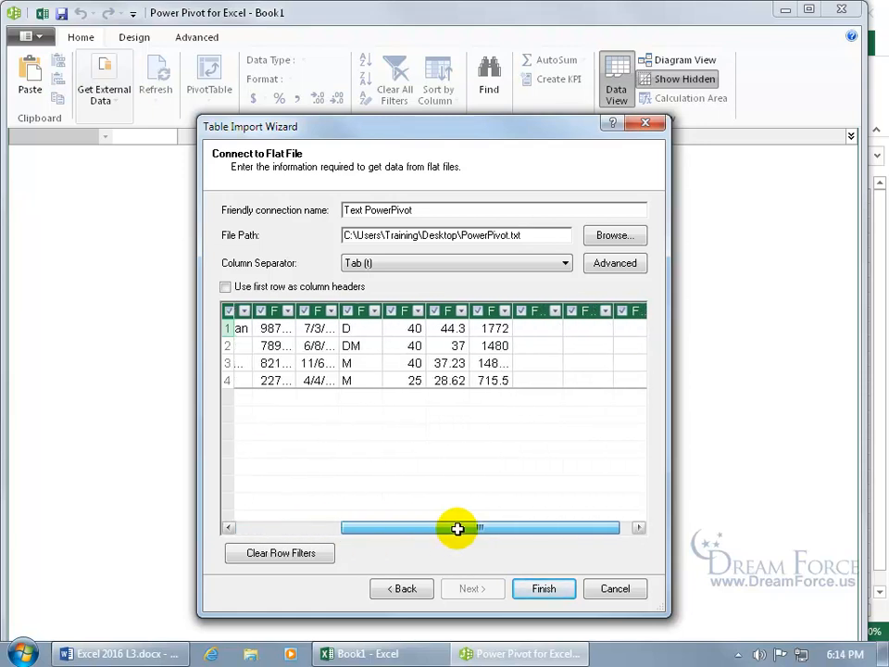
left_click_drag(459, 527, 374, 528)
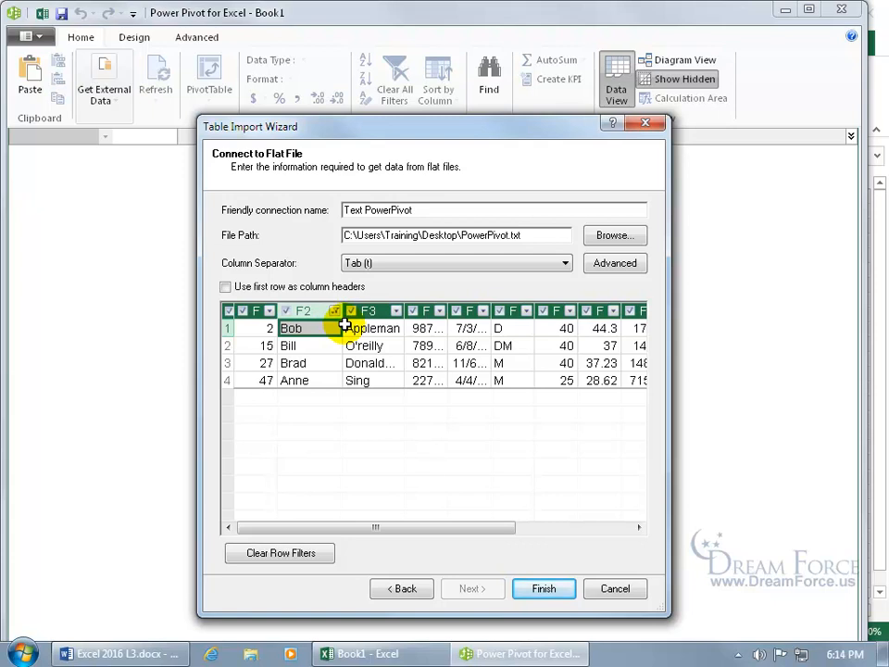
left_click(545, 589)
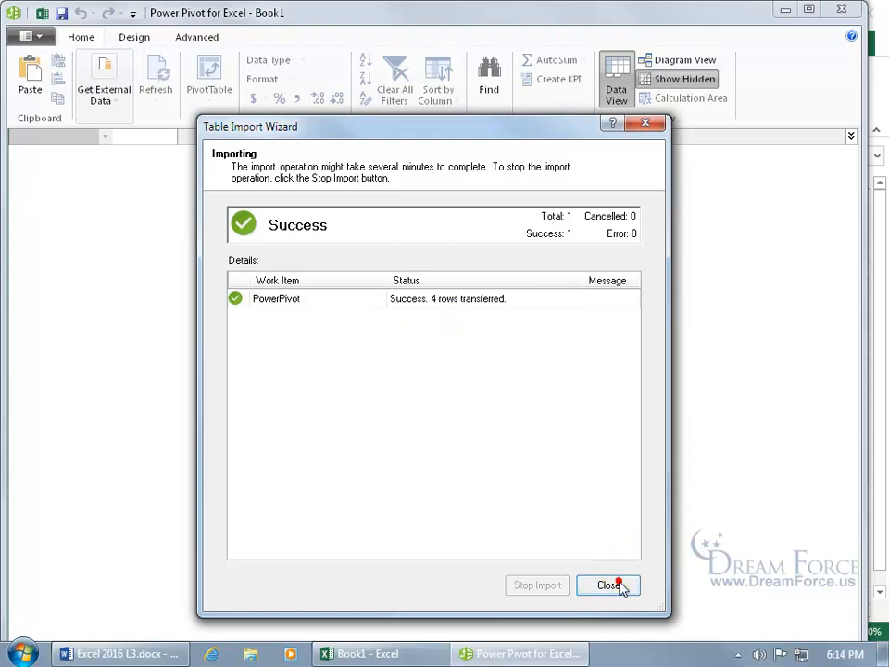
left_click(607, 585)
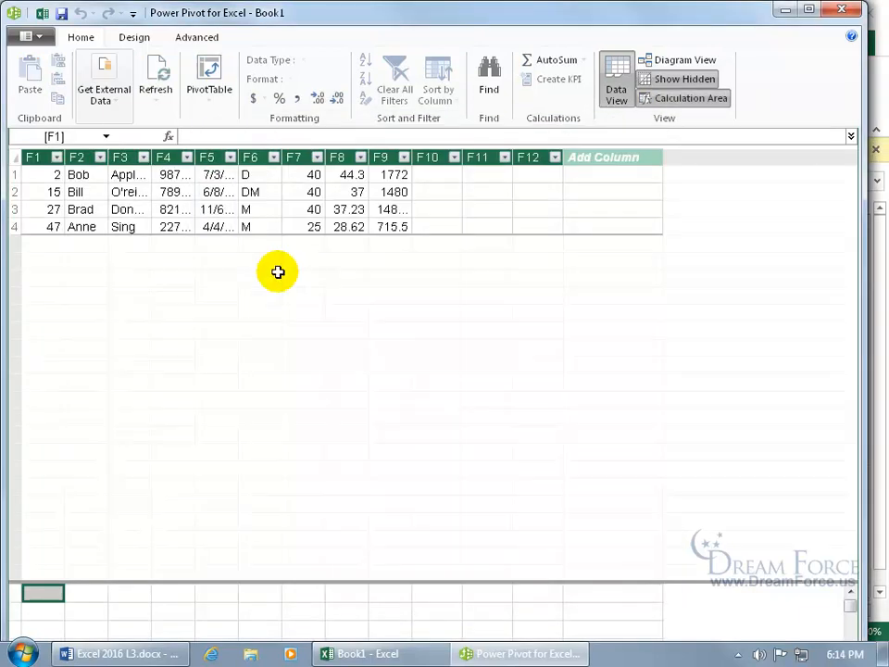
mouse_move(182, 256)
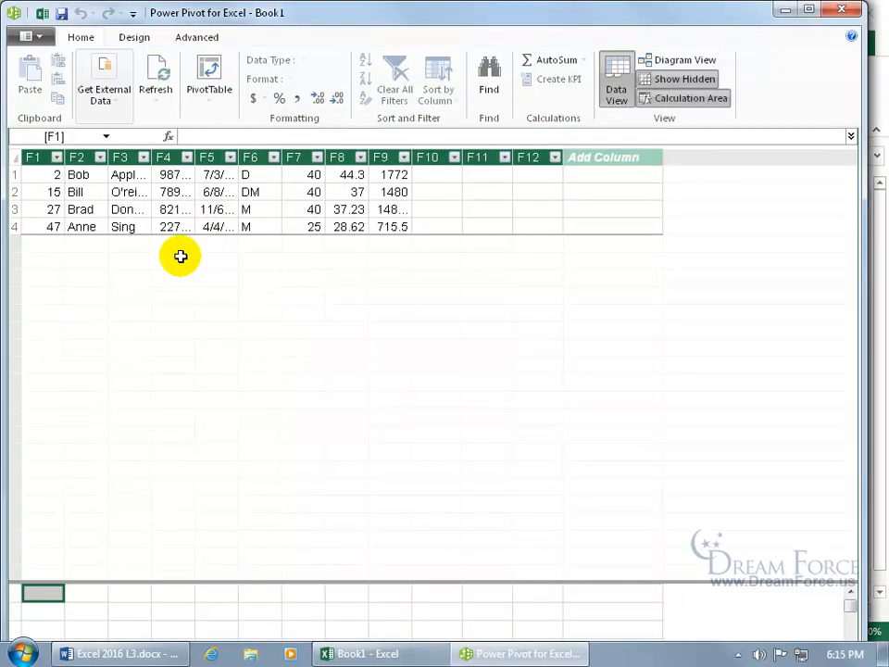
mouse_move(159, 135)
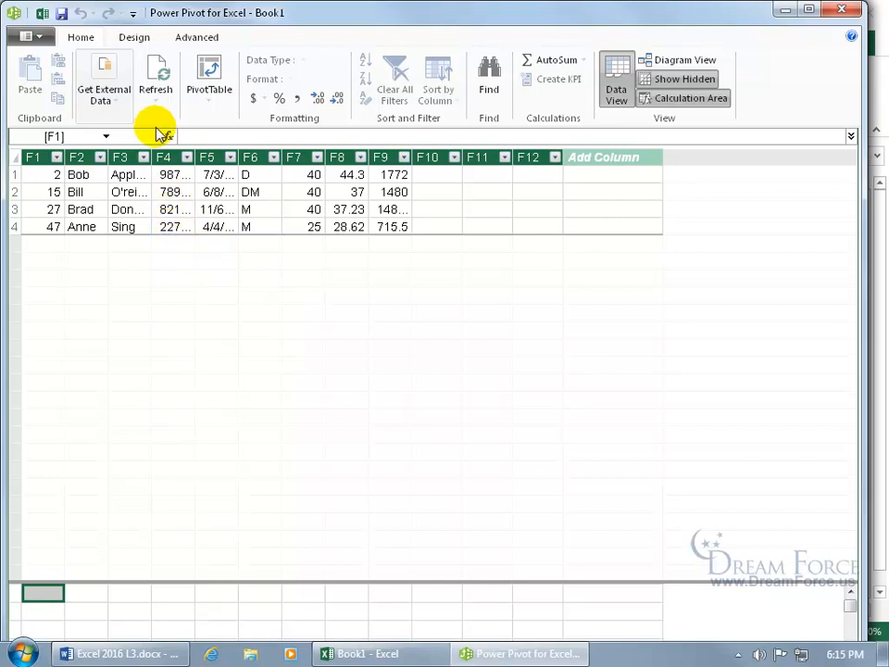
Step: Browse the Design and Advanced tabs, then switch back to the Book1 workbook
left_click(133, 37)
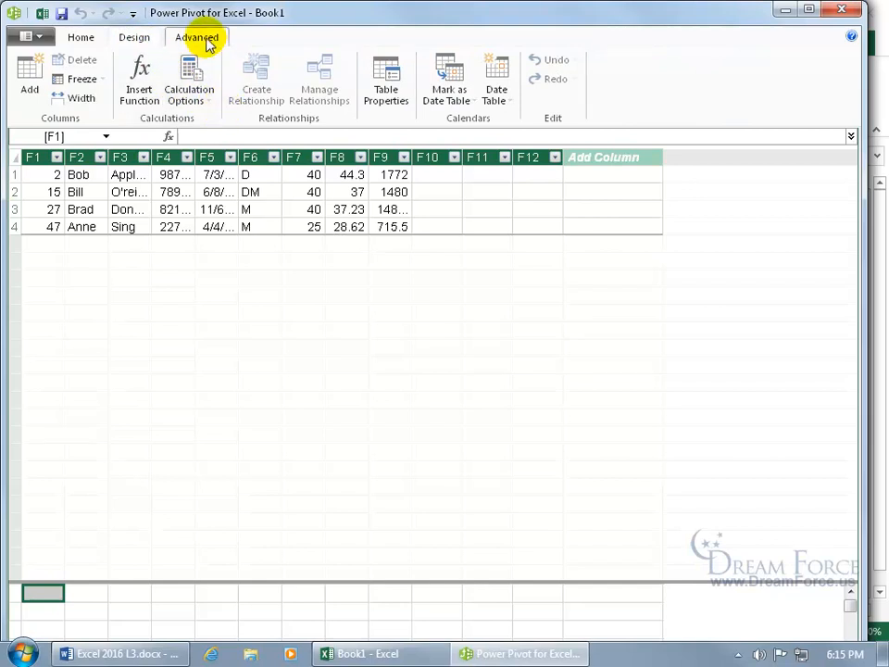
left_click(196, 37)
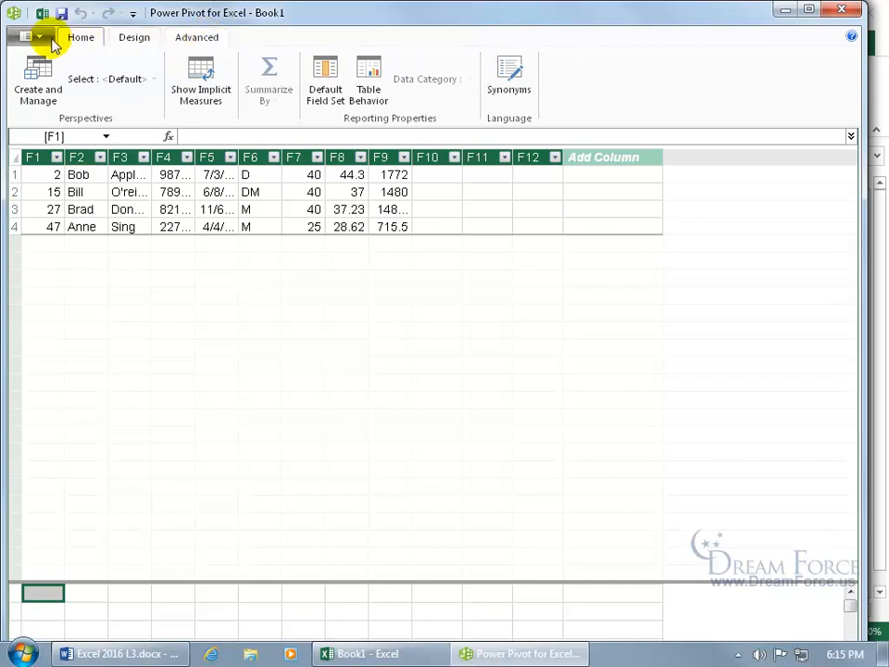
left_click(28, 37)
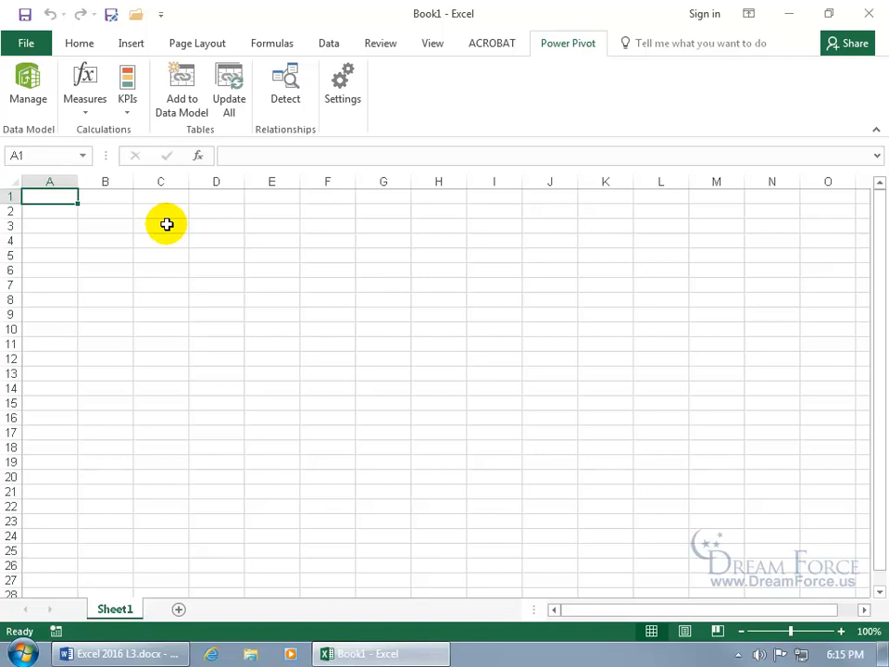
Step: From the Home and Power Pivot tabs, reopen the data model showing the four-row payroll table
left_click(77, 43)
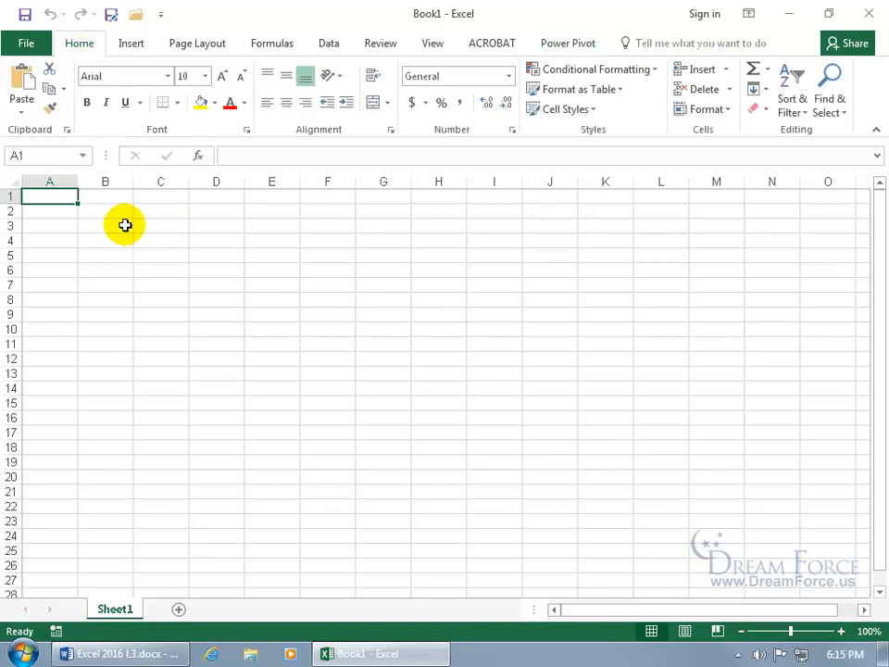
mouse_move(535, 56)
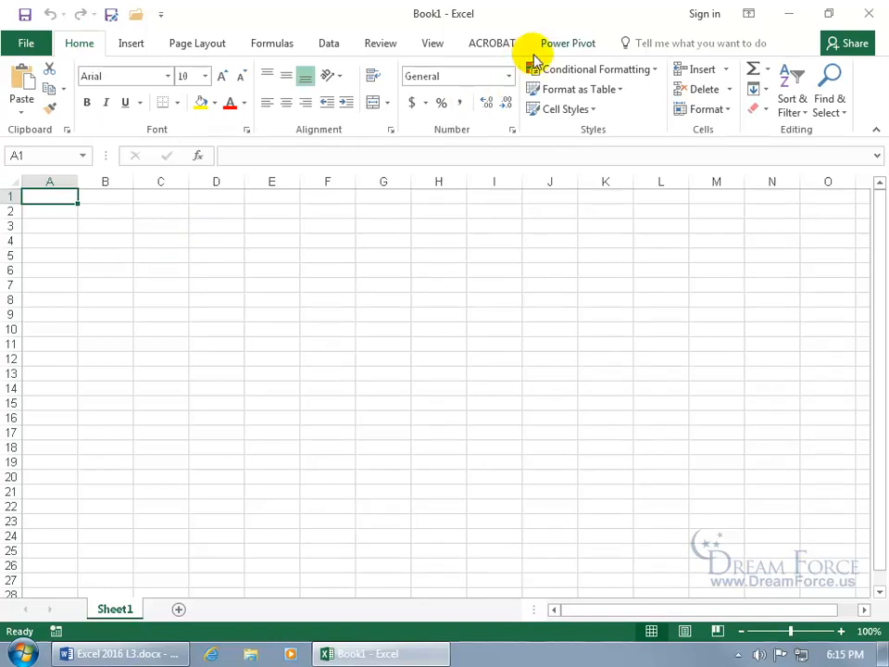
left_click(567, 42)
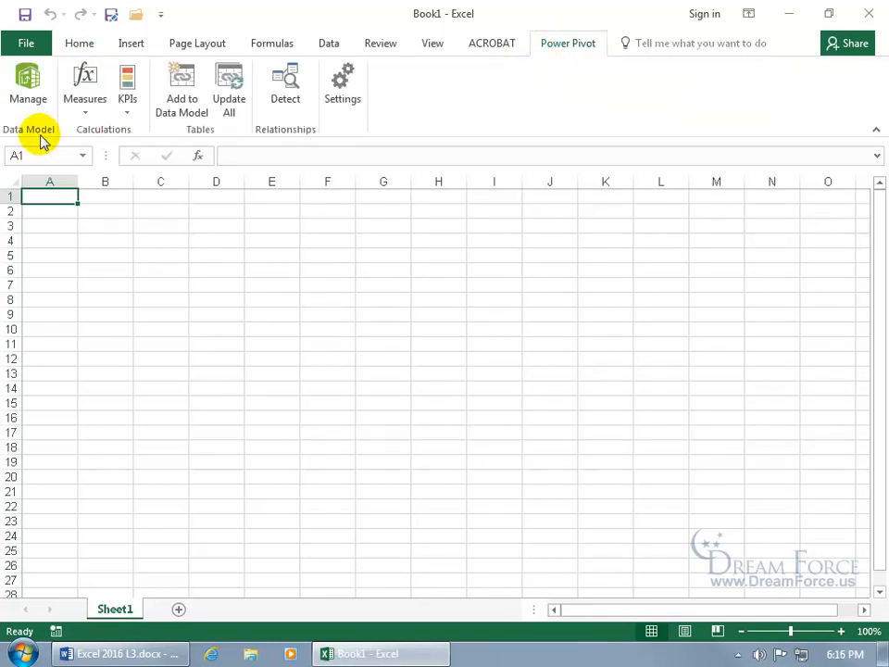
left_click(28, 89)
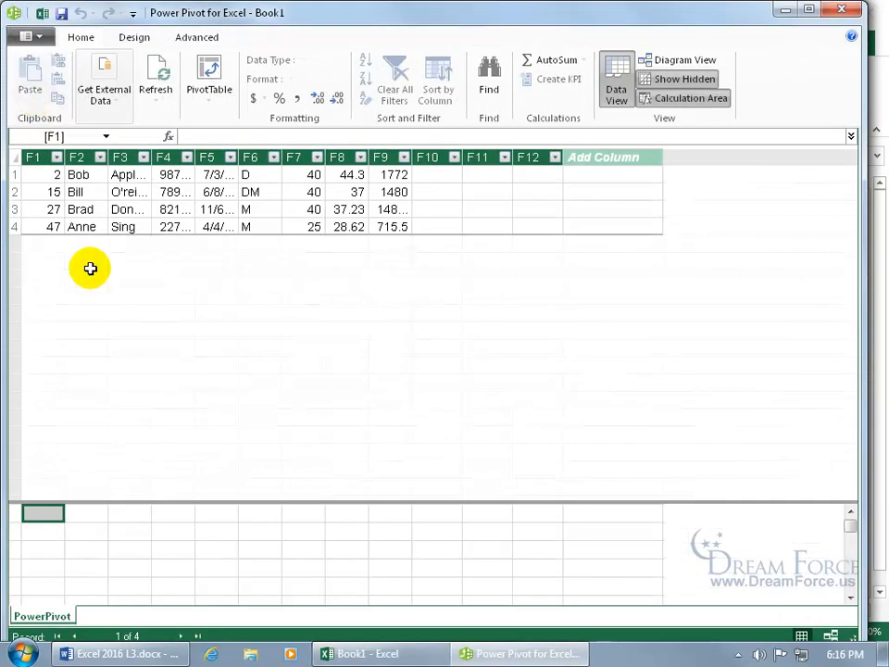
mouse_move(107, 287)
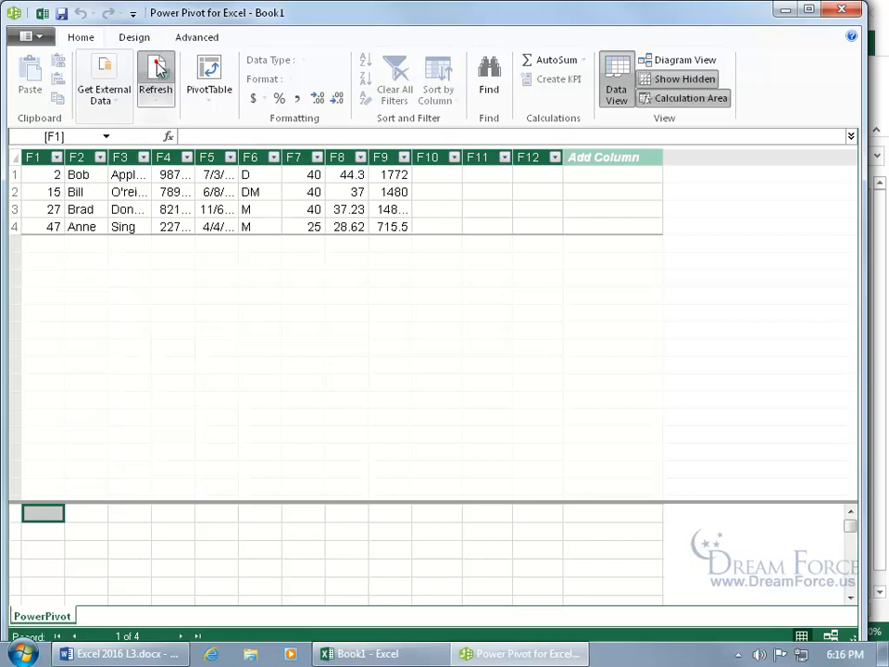
Step: Refresh the payroll table from PowerPivot.txt, still four rows, and dismiss the success report
left_click(156, 78)
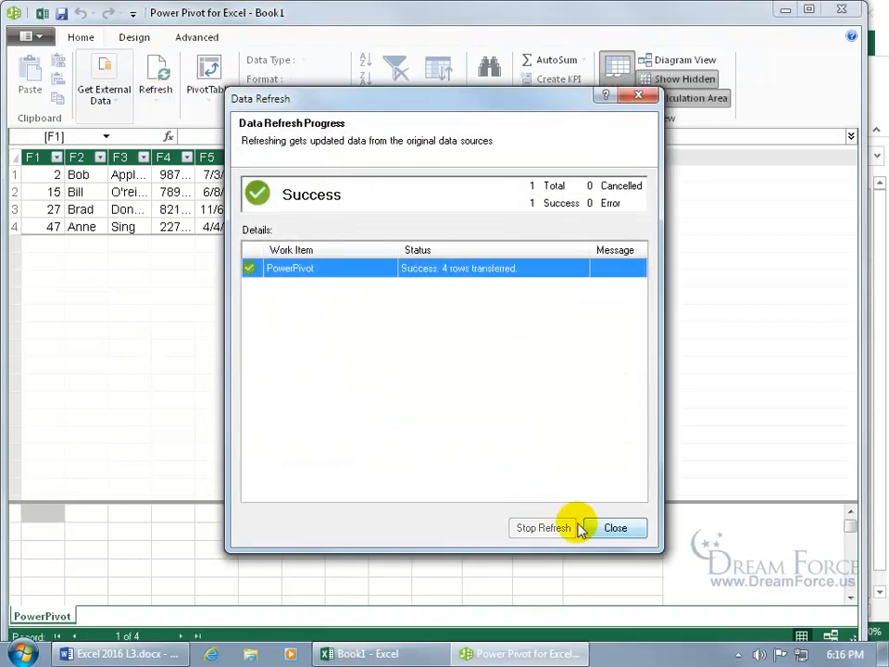
left_click(614, 526)
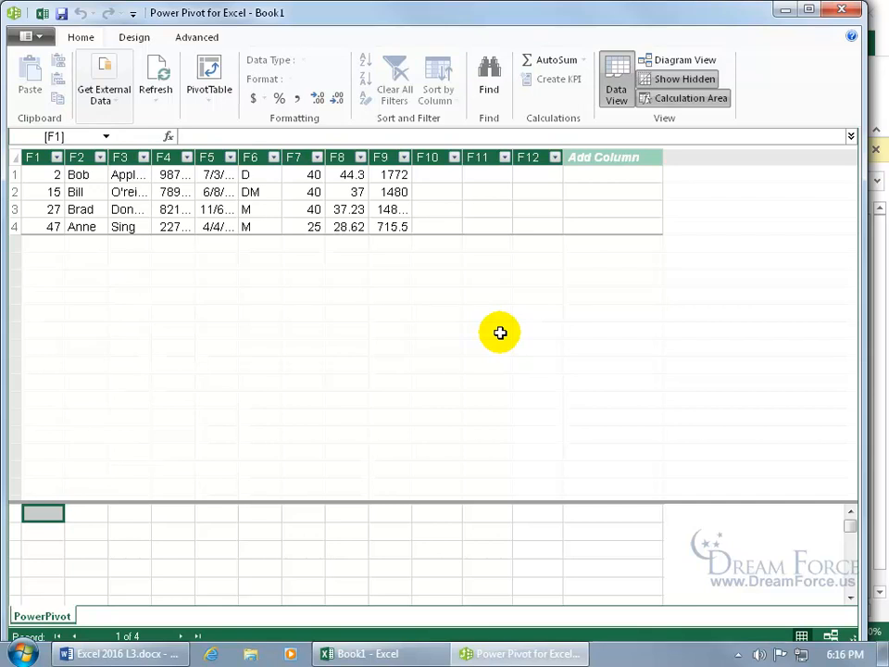
mouse_move(491, 281)
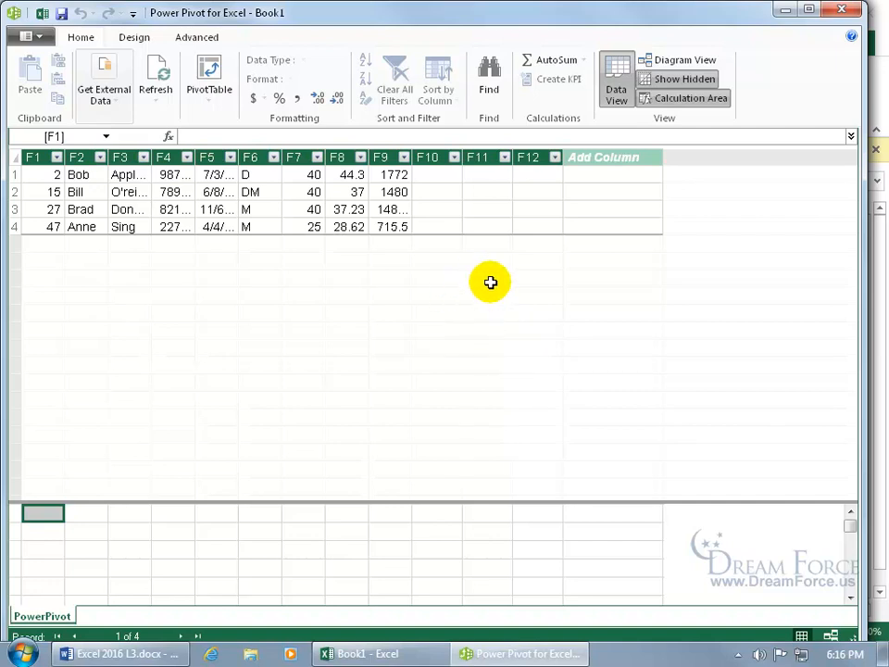
mouse_move(298, 261)
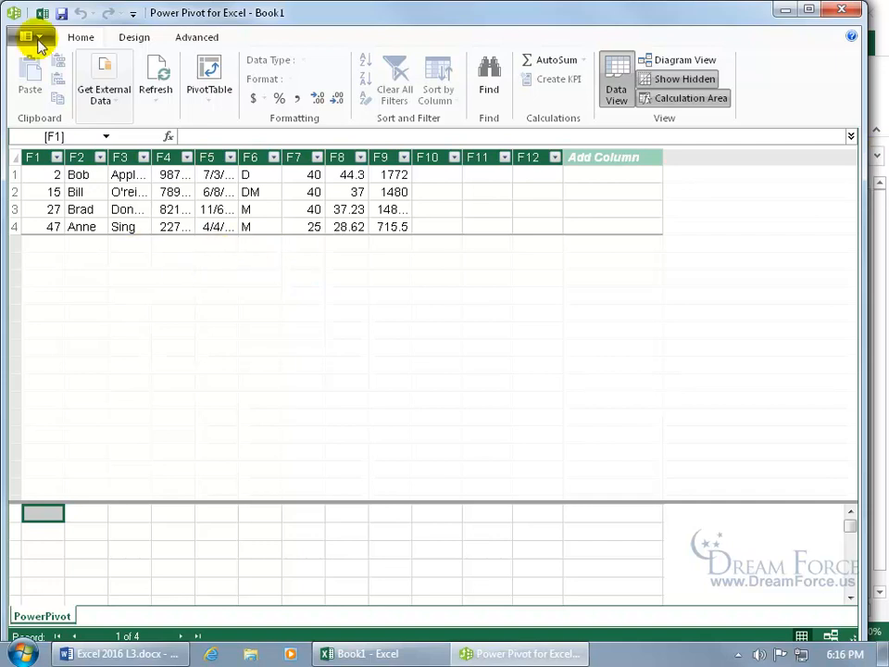
Step: Close the data model from its File menu, returning to the blank Book1 workbook
left_click(28, 35)
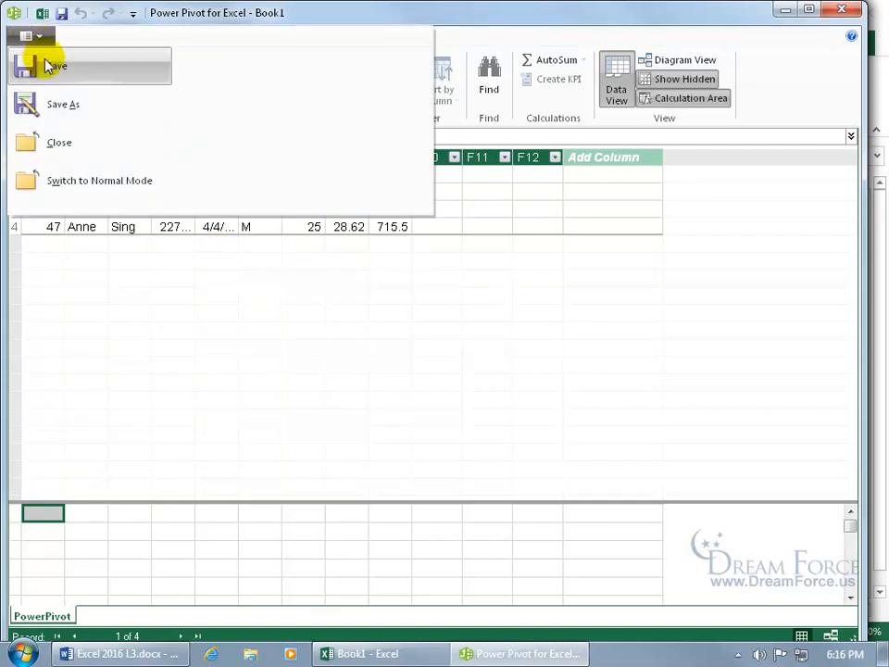
left_click(100, 179)
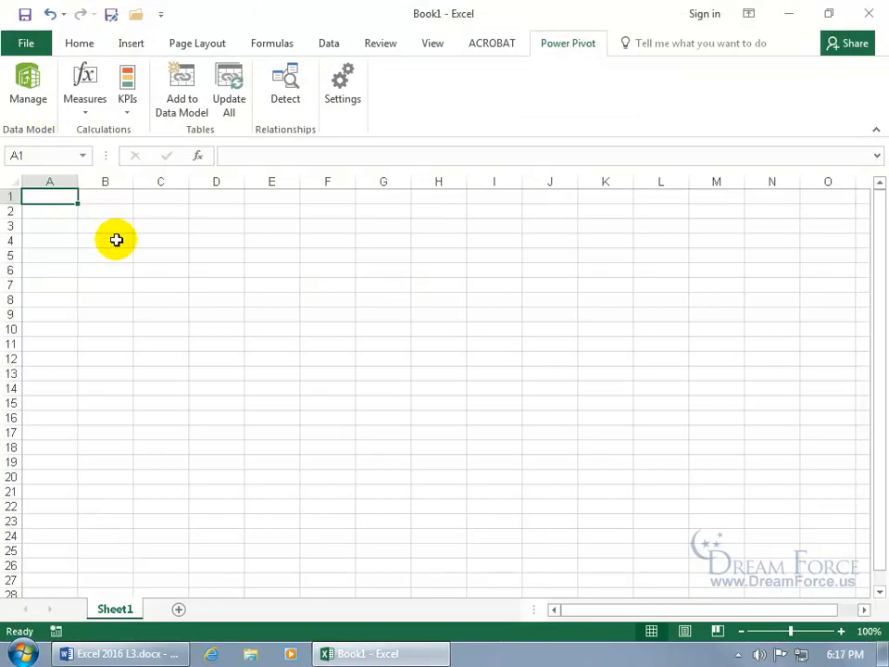